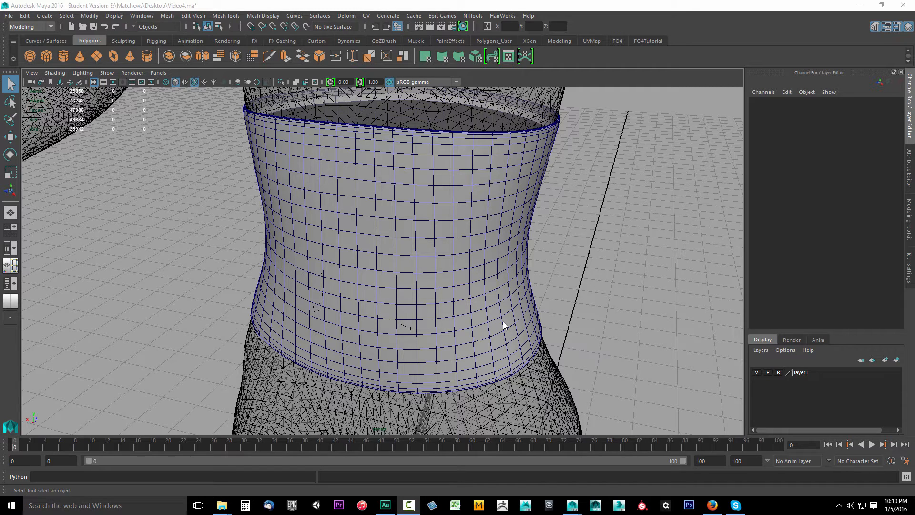
mouse_move(404, 284)
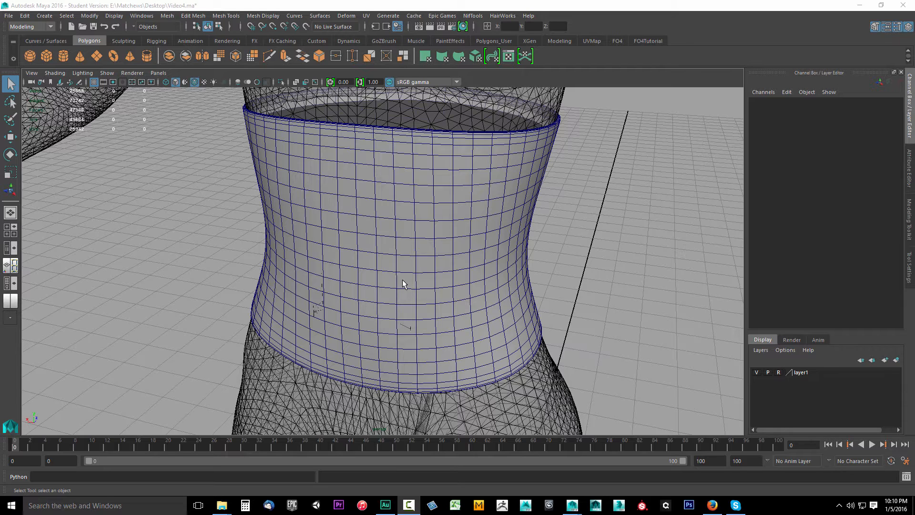
mouse_move(41, 248)
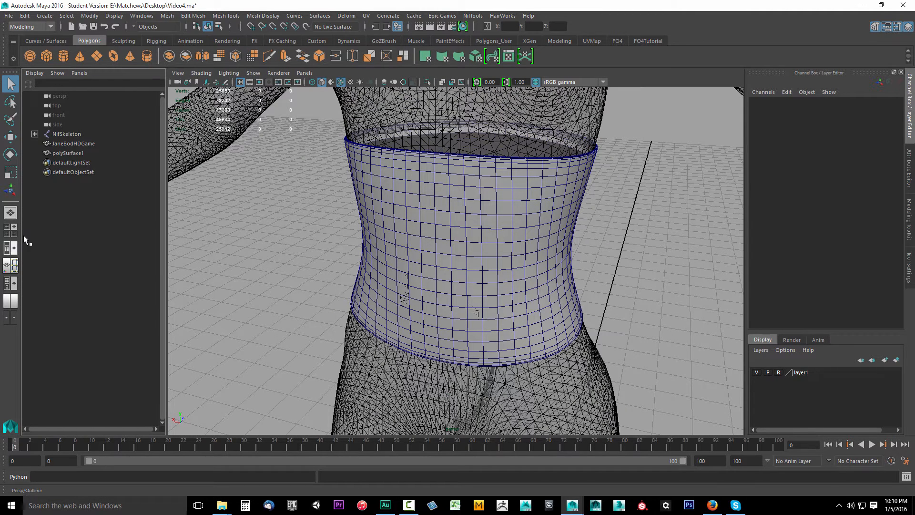
- Duplicate polySurface1 into polySurface2 and hide the original band
left_click(67, 152)
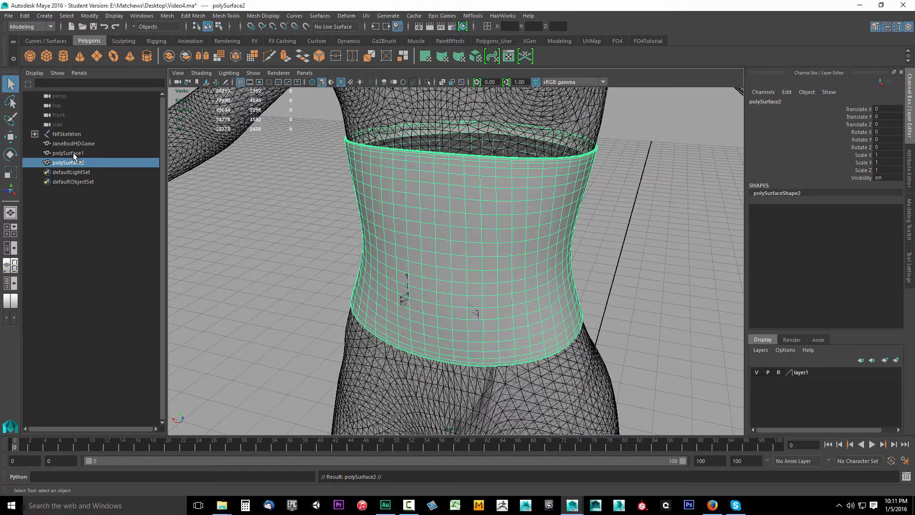
left_click(68, 153)
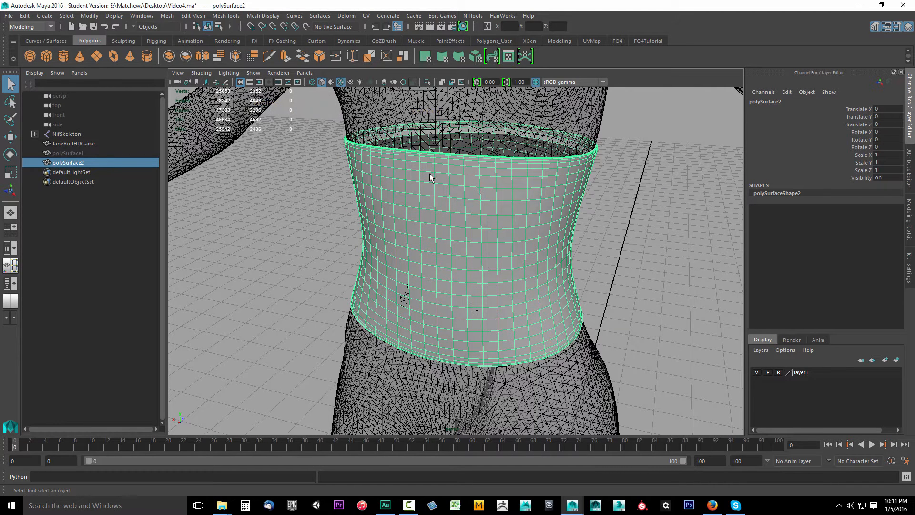
mouse_move(455, 227)
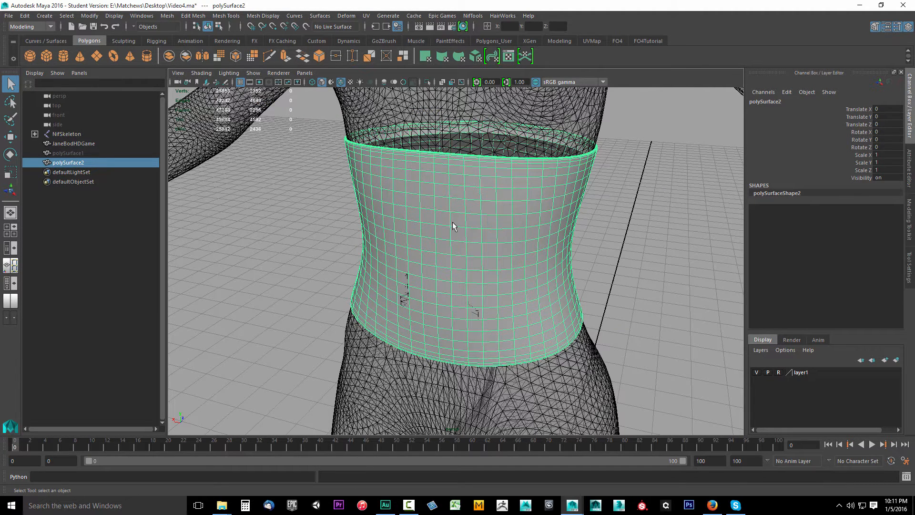
mouse_move(436, 250)
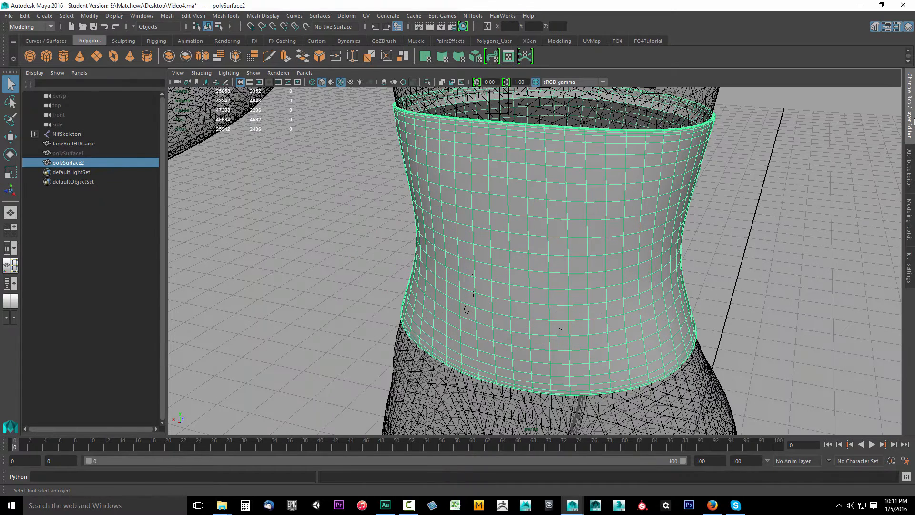
- Restore the Channel Box / Layer Editor panel to reach layer1's visibility
left_click(886, 27)
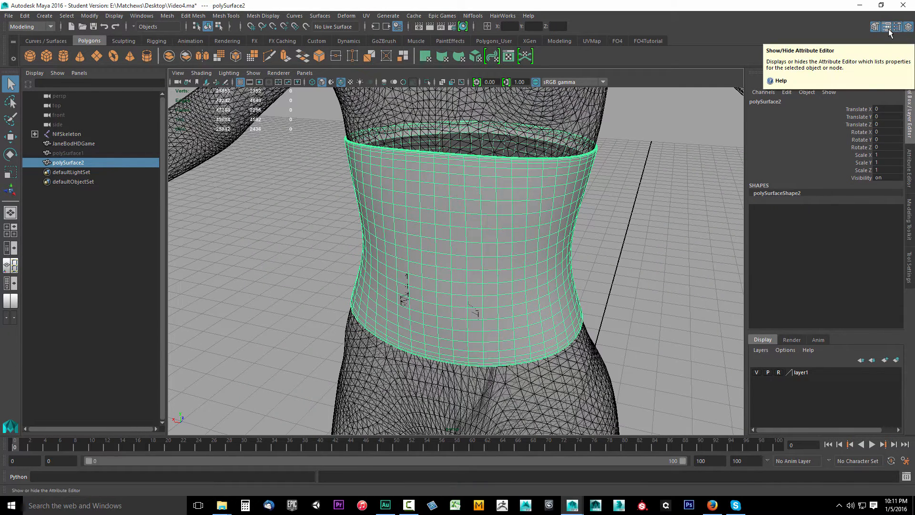
mouse_move(909, 27)
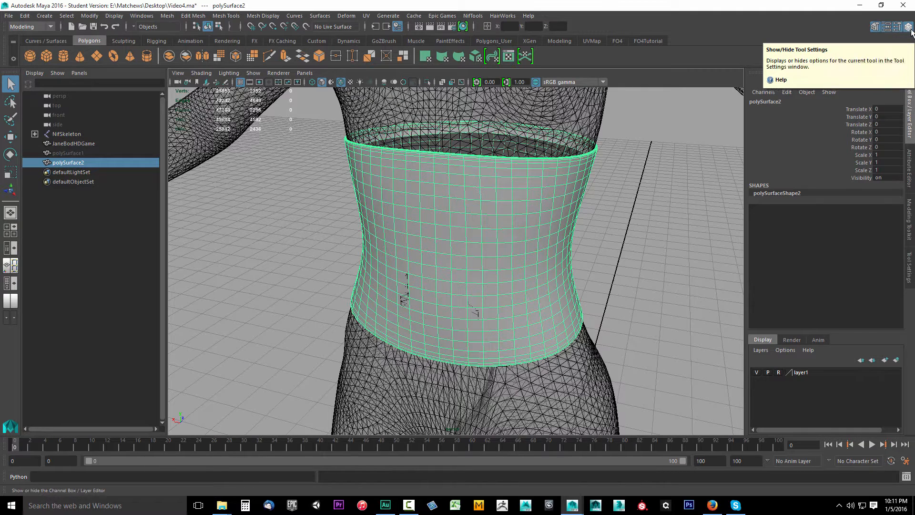
mouse_move(909, 27)
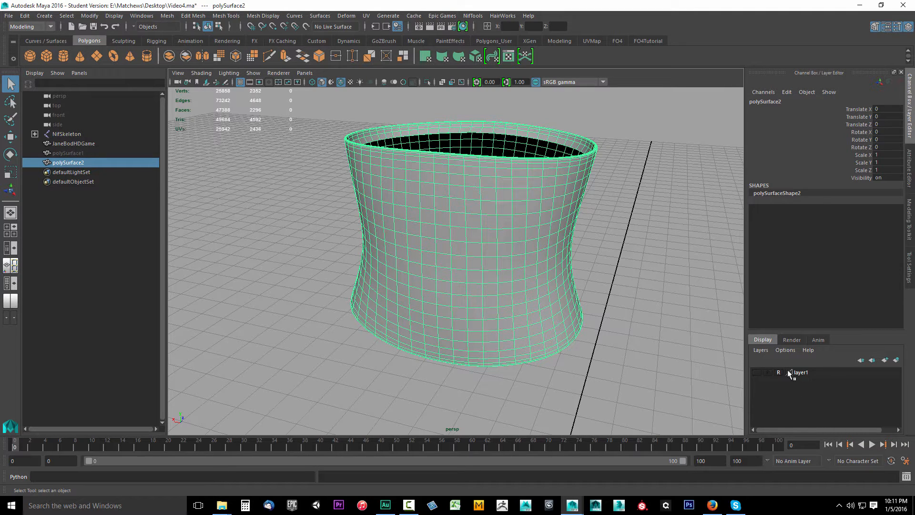
mouse_move(553, 297)
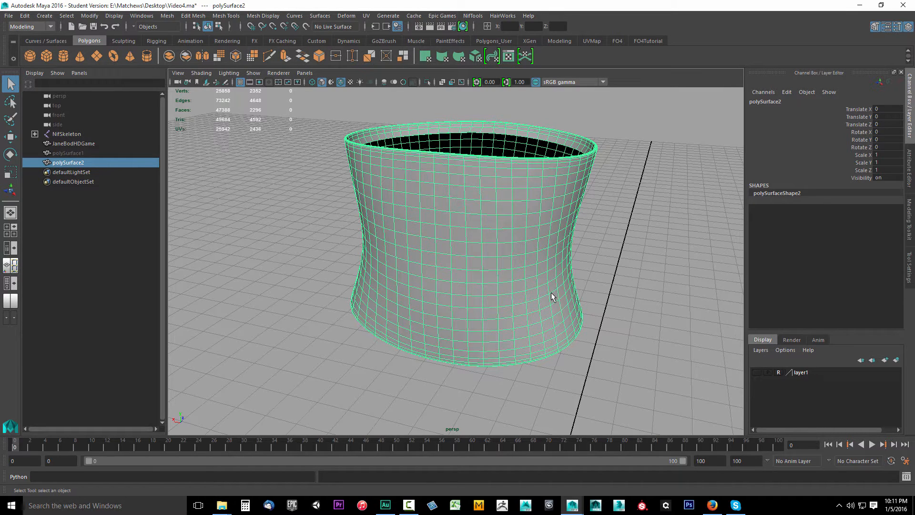
- Put polySurface2 into face component selection mode
right_click(441, 195)
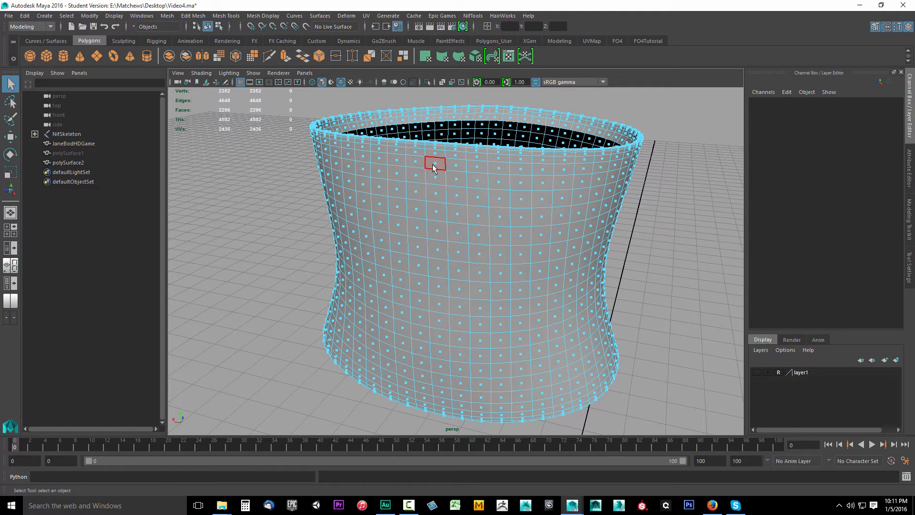
right_click(434, 163)
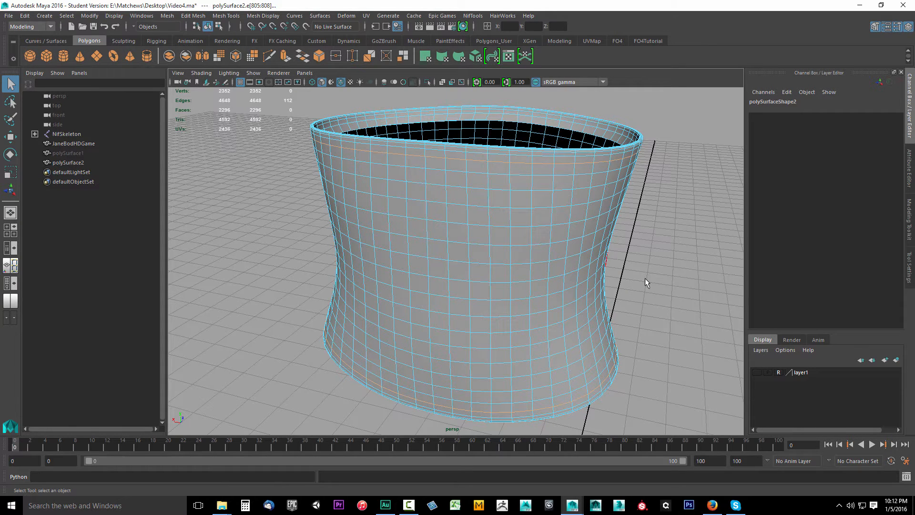
right_click(440, 167)
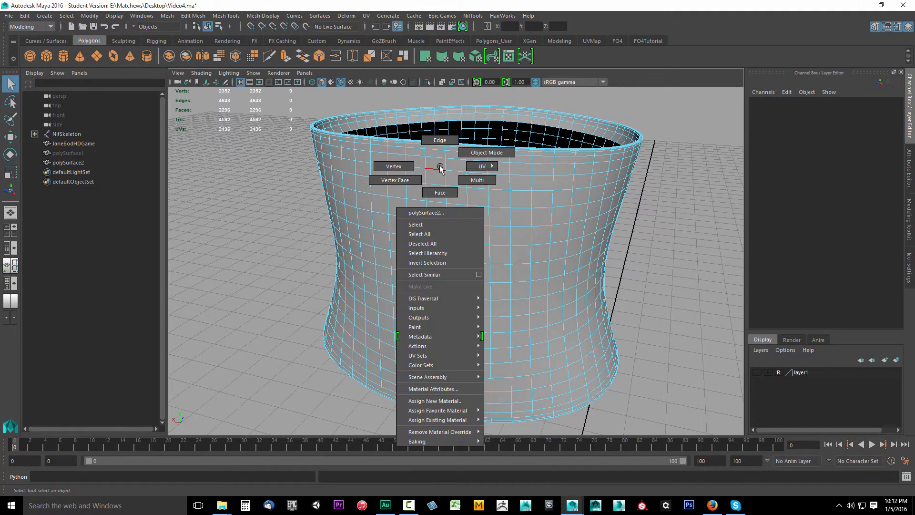
left_click(394, 166)
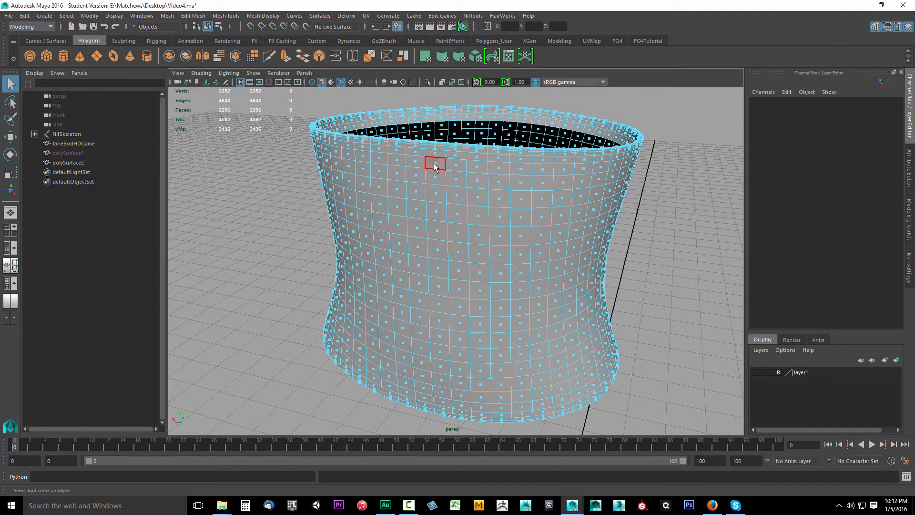
- Select the face rings near the band's top and bottom and grow to 896 faces
left_click(434, 160)
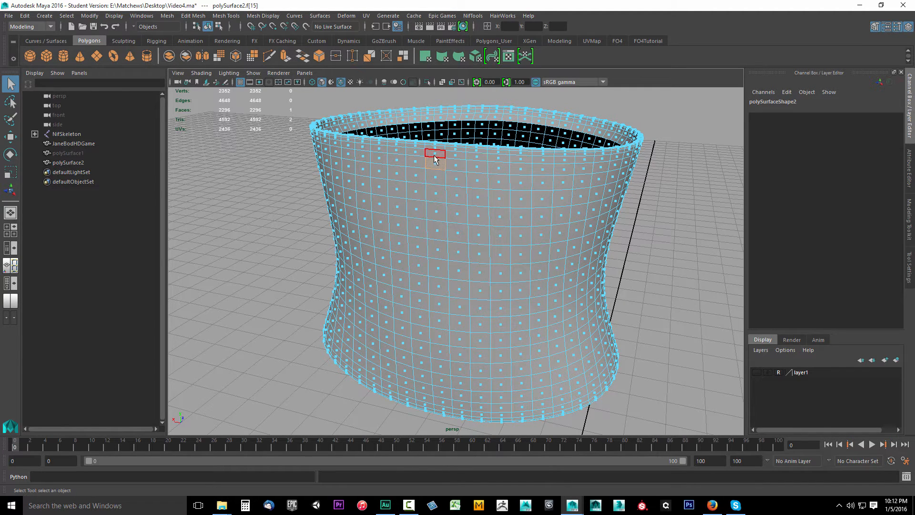
mouse_move(457, 165)
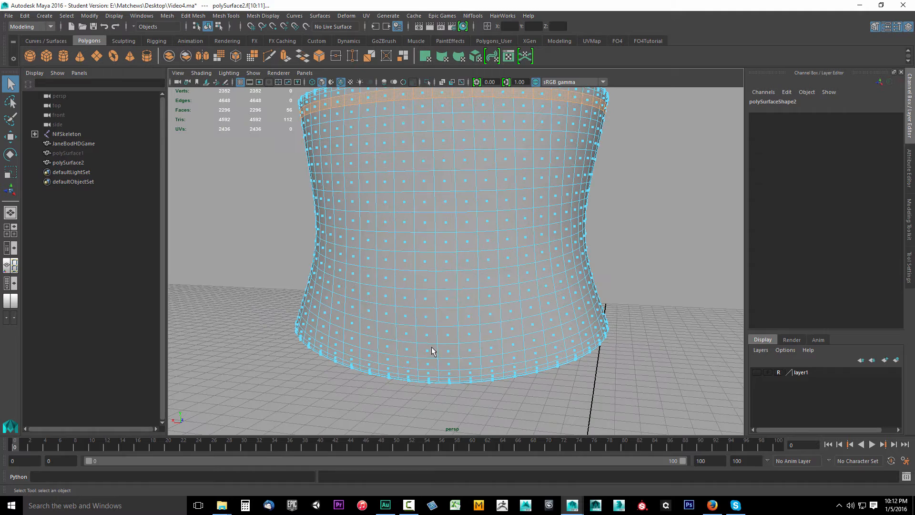
left_click(426, 363)
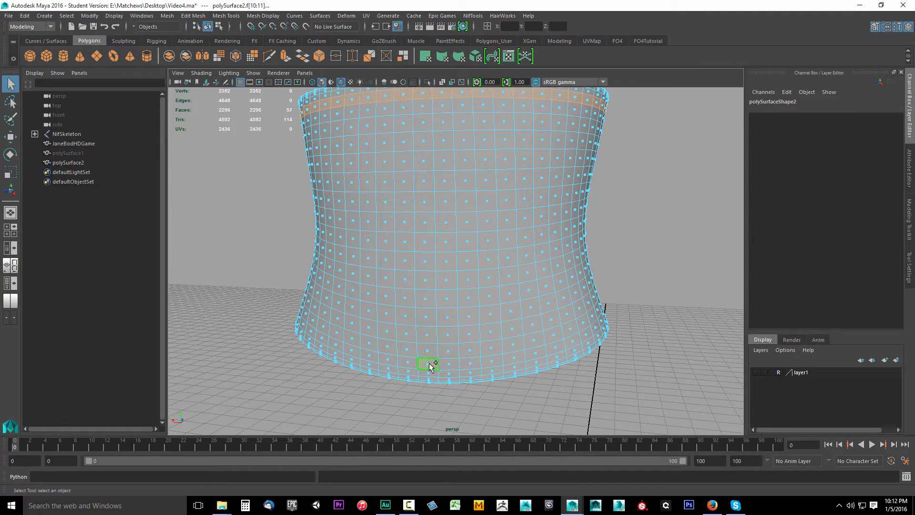
left_click(428, 372)
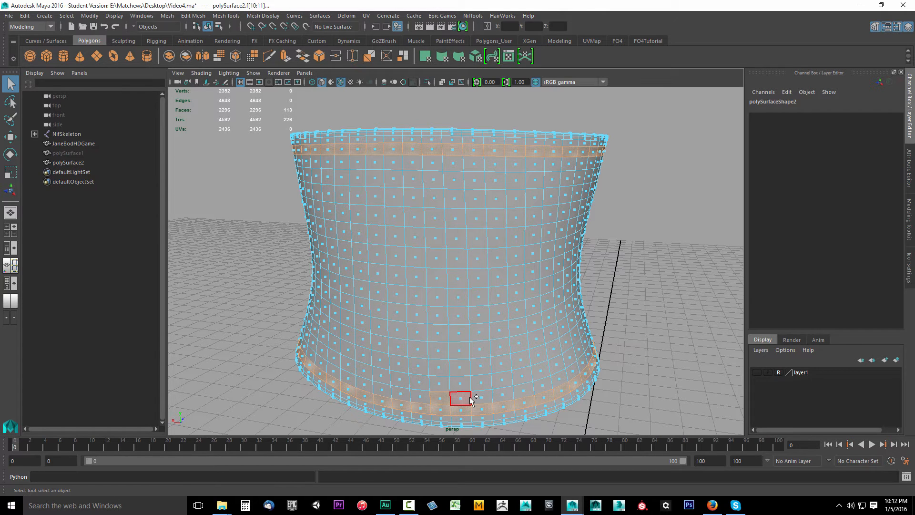
left_click(460, 397)
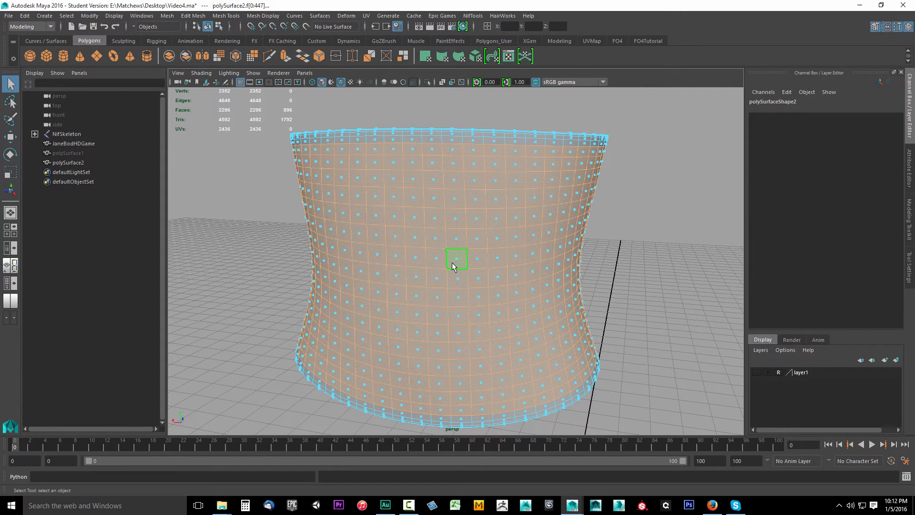
- Extrude the 896 selected seam faces via Edit Mesh > Extrude
left_click(192, 16)
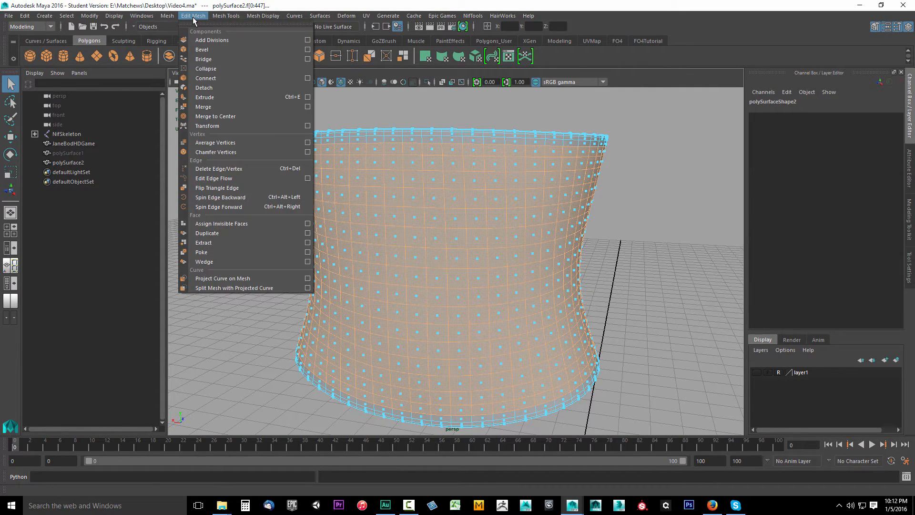
mouse_move(205, 97)
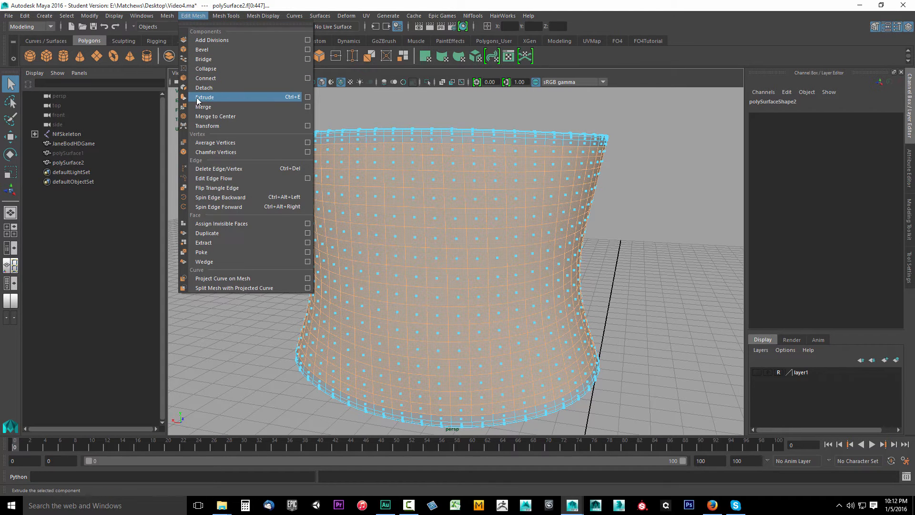
left_click(205, 97)
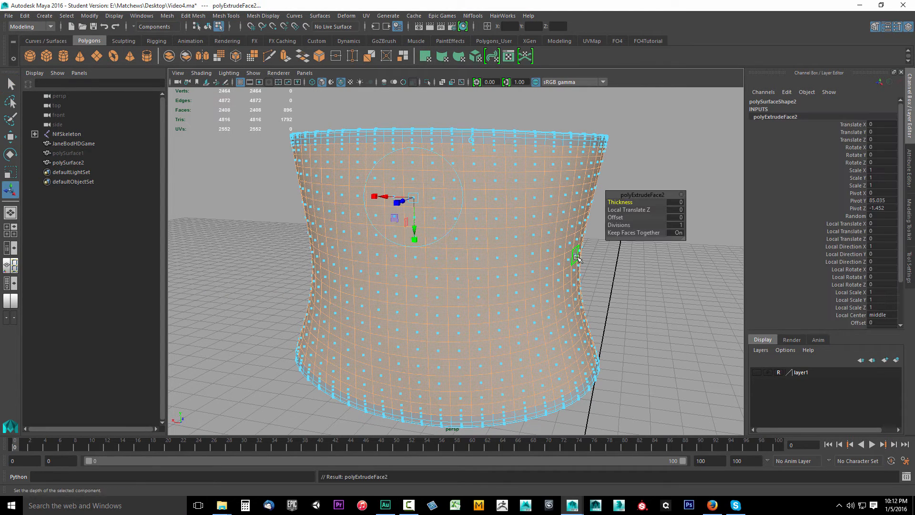
mouse_move(645, 213)
type("-0.1")
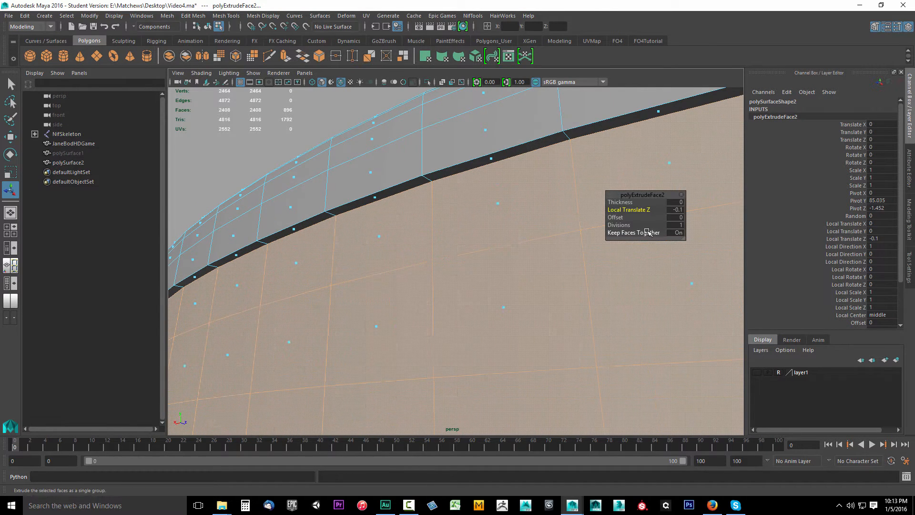
- Apply a second extrude to the seam faces with Local Translate Z -0.01
left_click(192, 16)
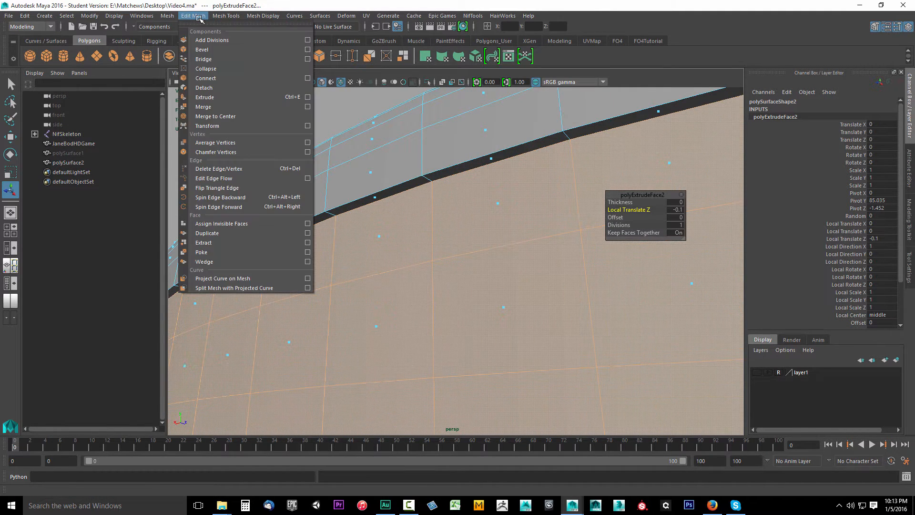
mouse_move(237, 106)
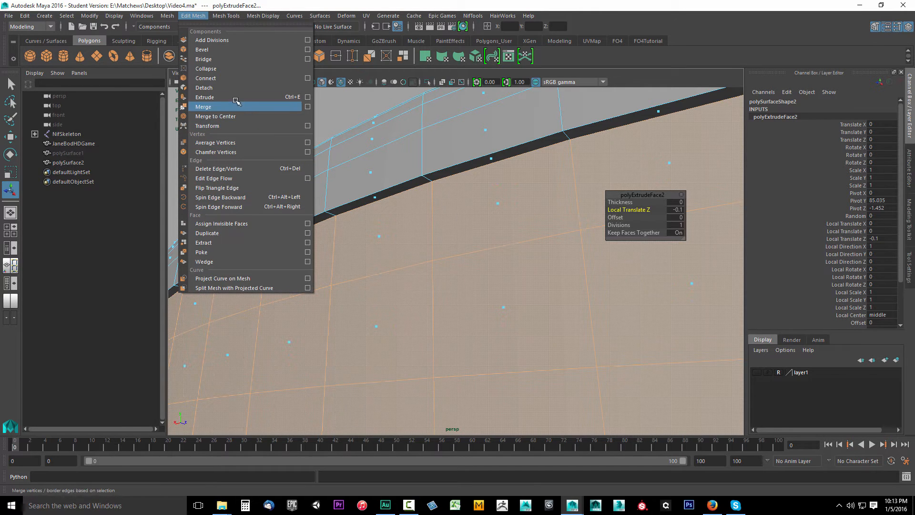
left_click(204, 98)
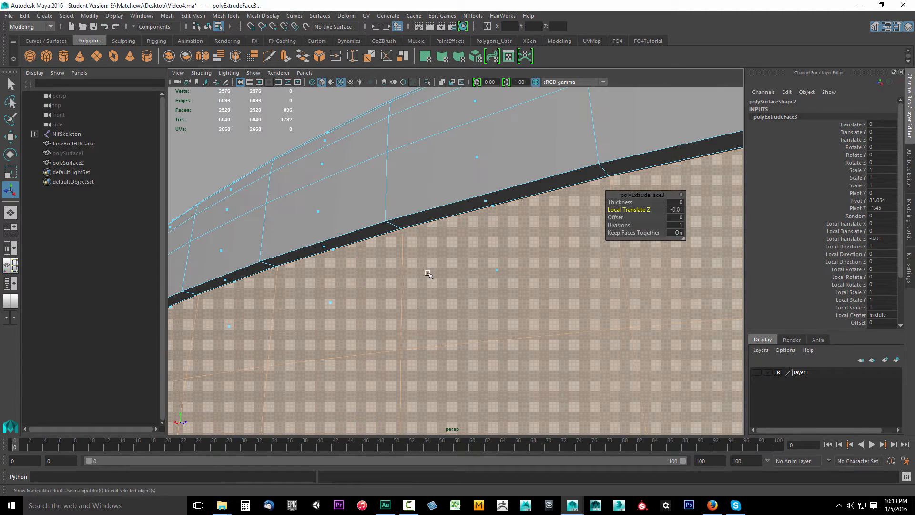
left_click(444, 241)
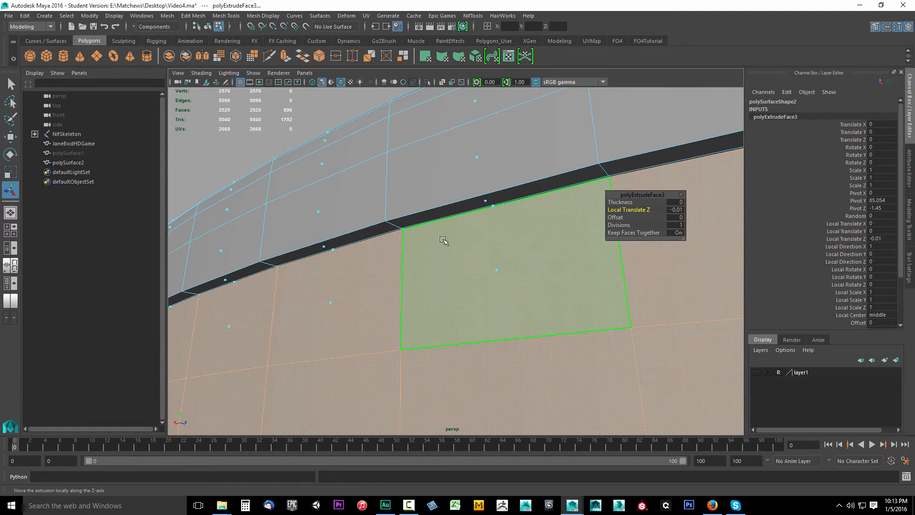
mouse_move(448, 260)
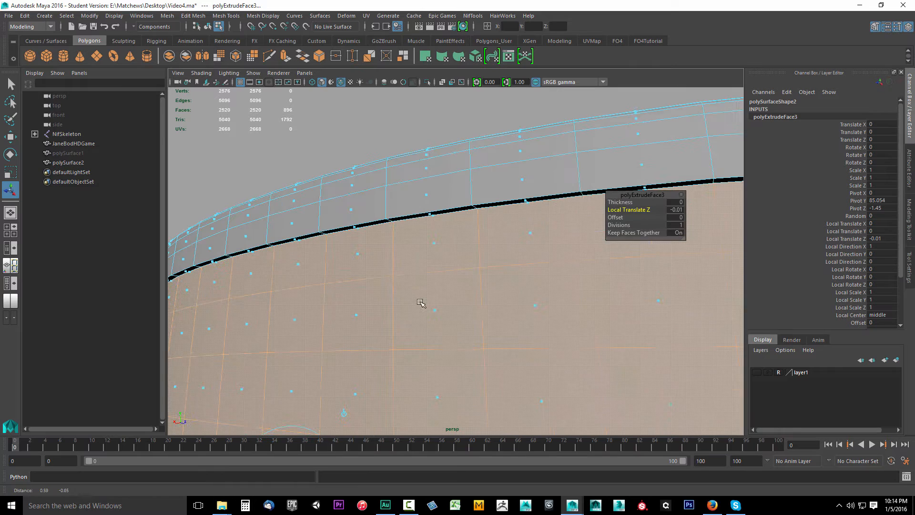
- Add a third extrude pushing out 0.01 and a fourth extrude on the seam faces
left_click(435, 295)
type("-.01")
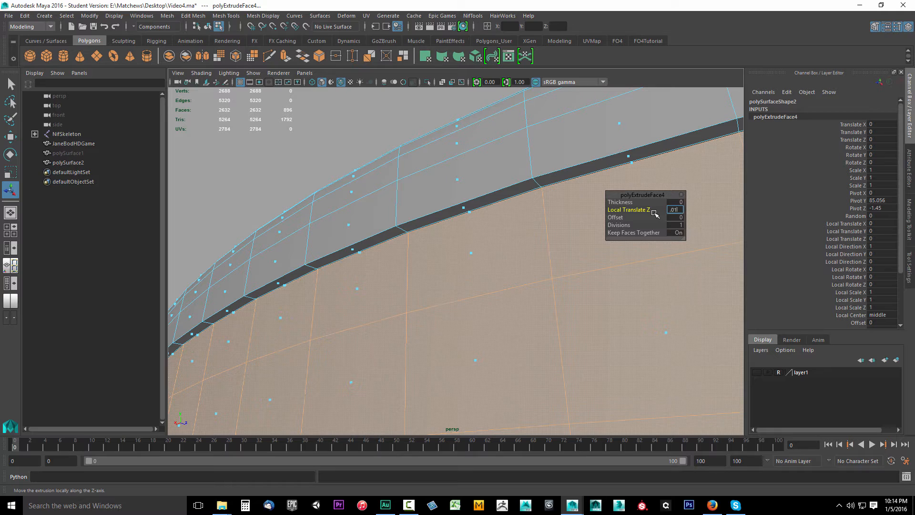
left_click(674, 210)
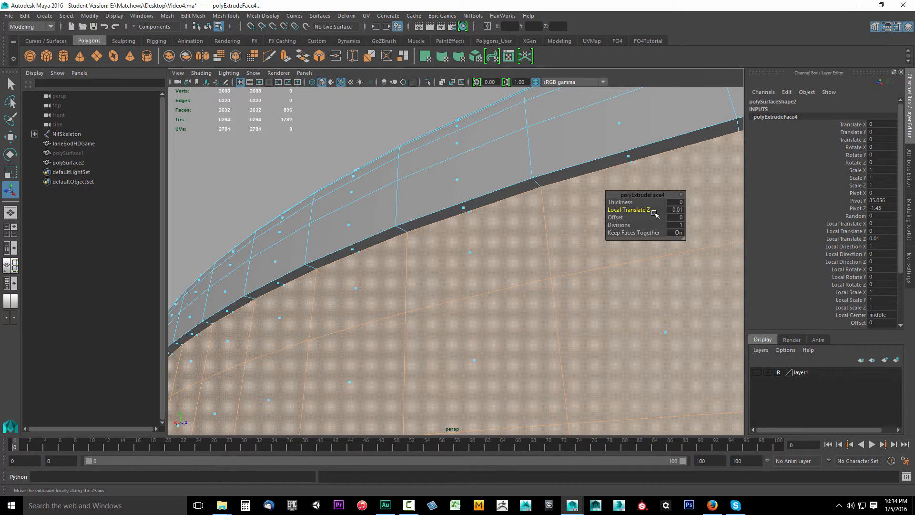
left_click(467, 208)
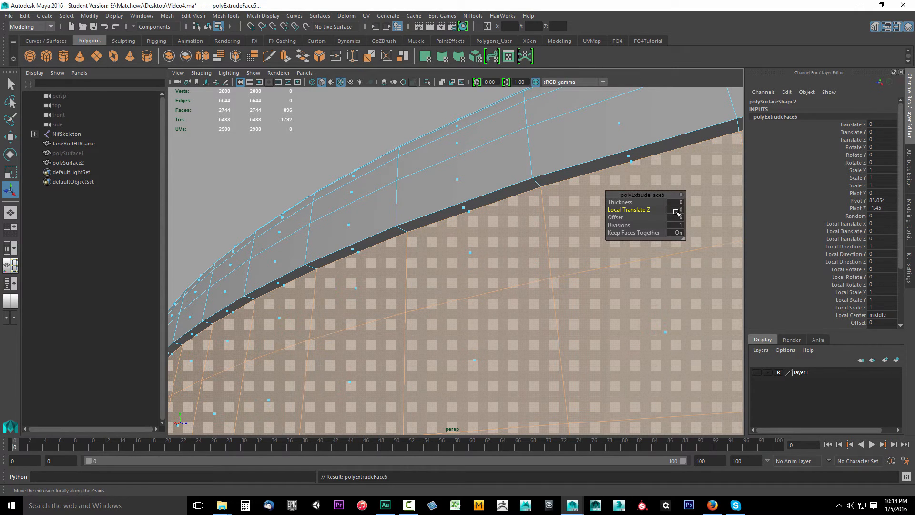
left_click(675, 210)
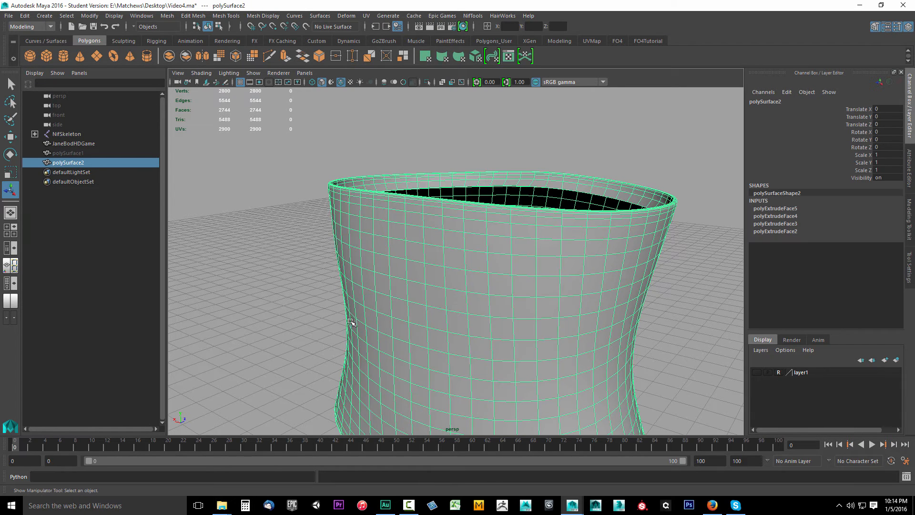
key("3")
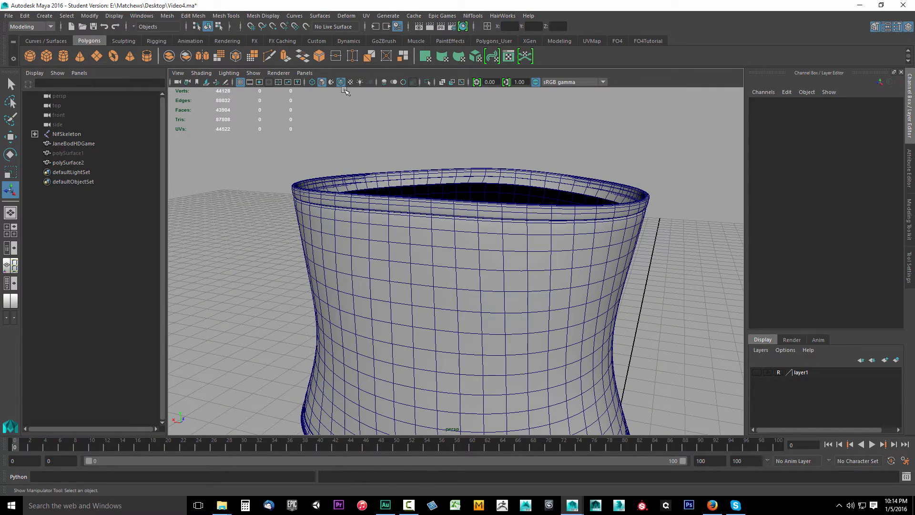
left_click(341, 82)
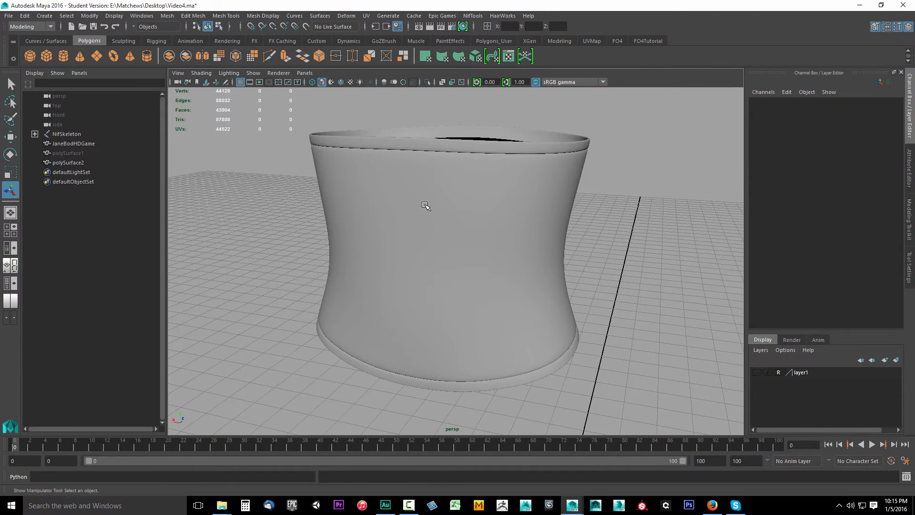
mouse_move(422, 230)
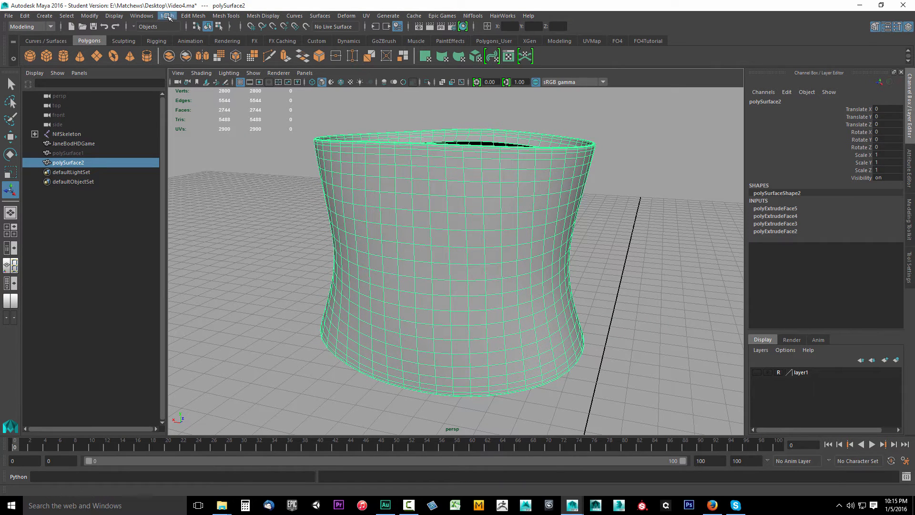
- Apply Mesh > Smooth with 1 division to polySurface2 and reselect the band
left_click(167, 16)
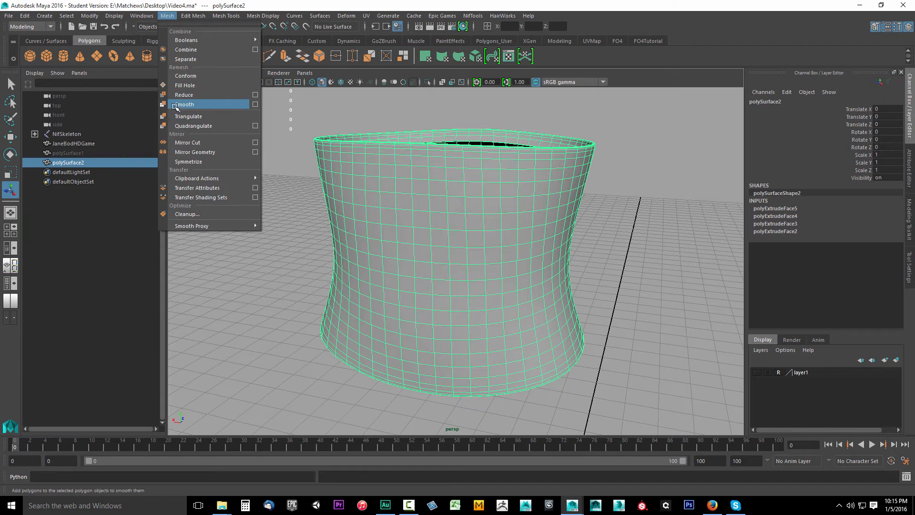
left_click(186, 103)
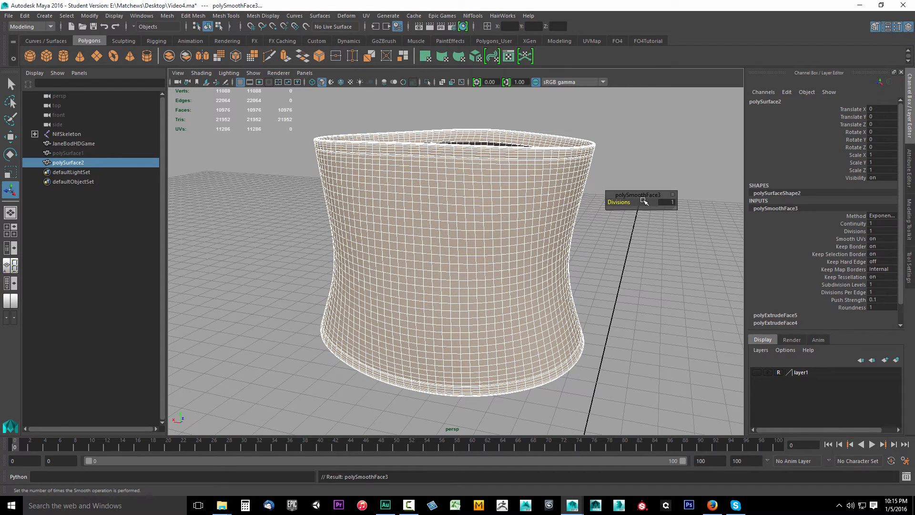
left_click(443, 230)
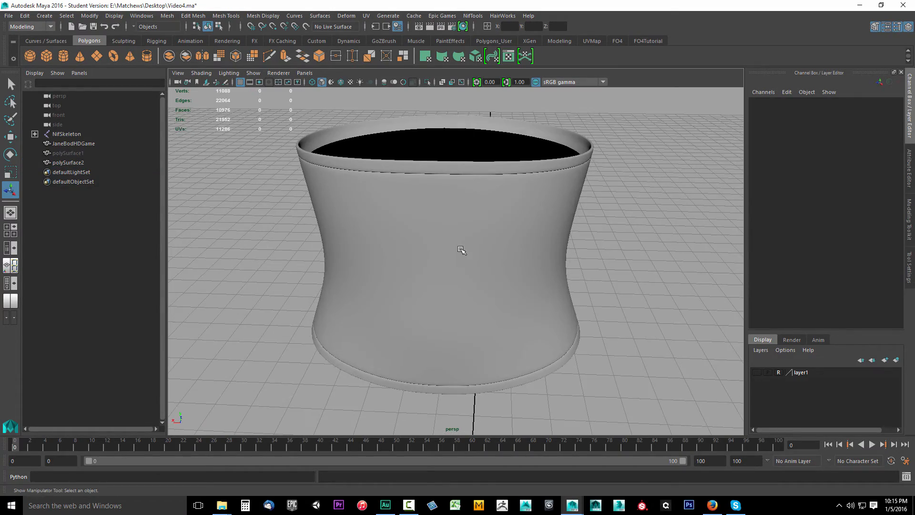
left_click(461, 251)
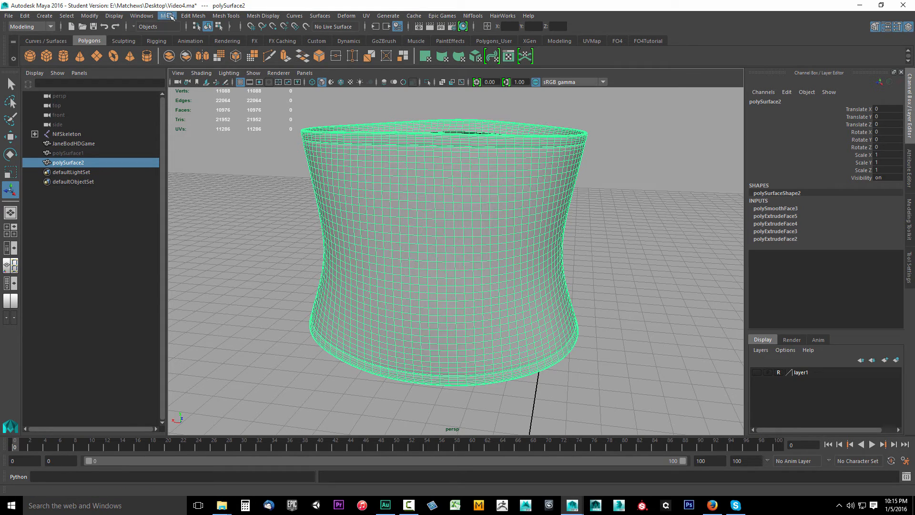
- Apply a second Mesh > Smooth to polySurface2, reaching 43904 faces
left_click(167, 16)
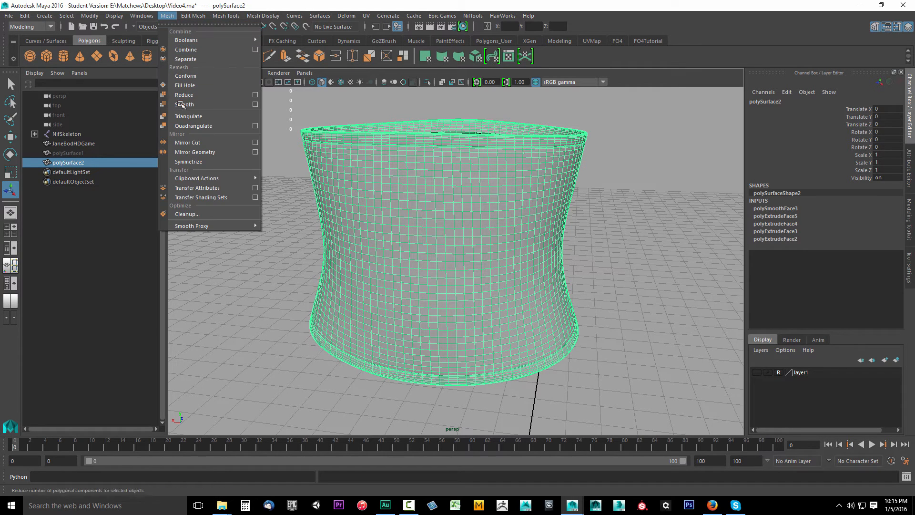
left_click(185, 105)
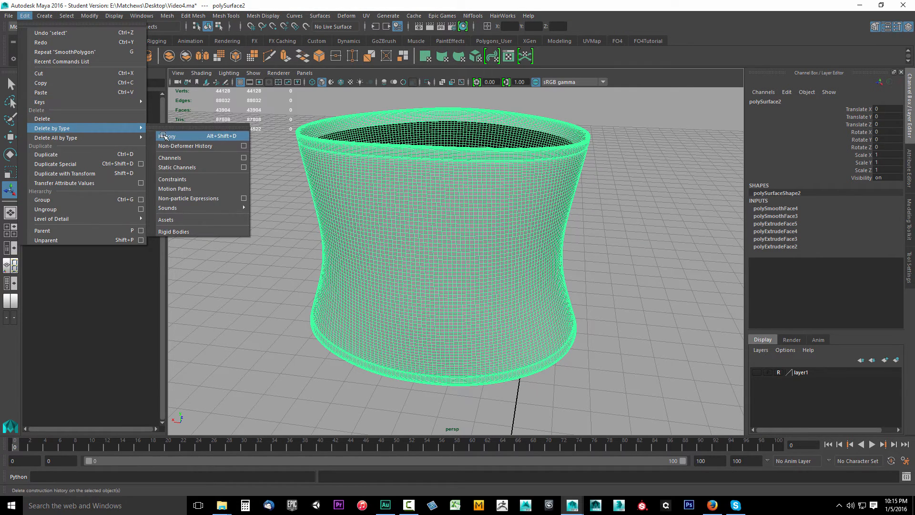
- Delete construction history on polySurface2, then on polySurface1
left_click(169, 135)
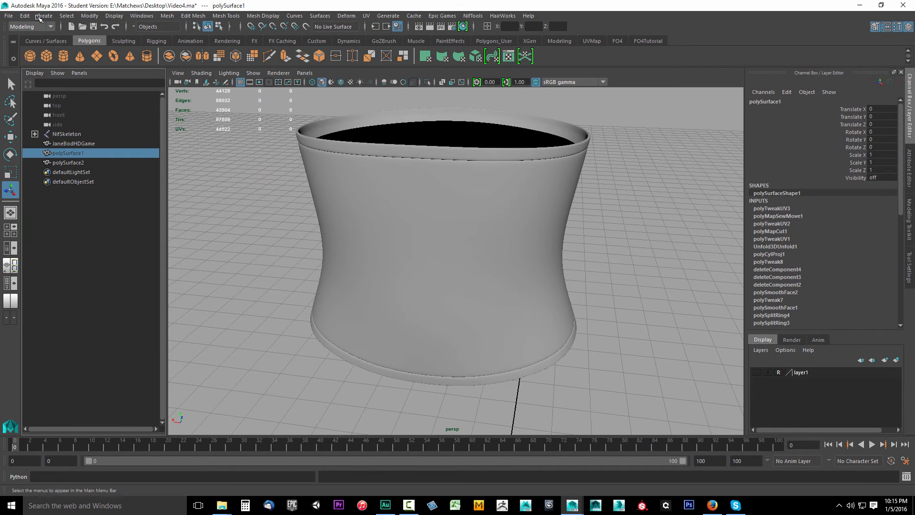
left_click(24, 16)
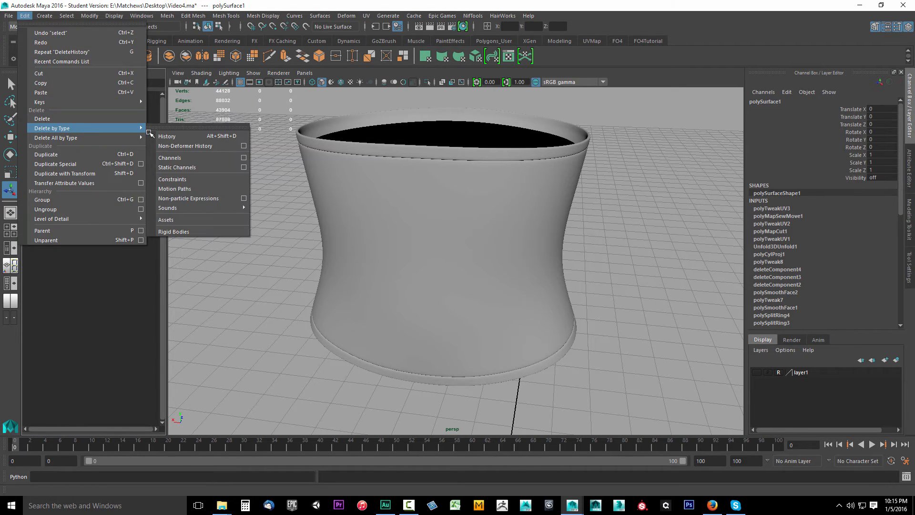
left_click(167, 136)
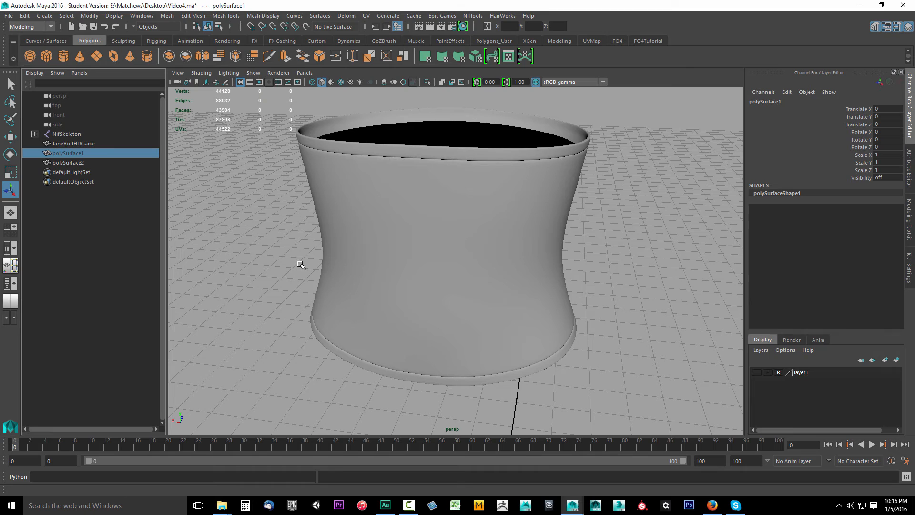